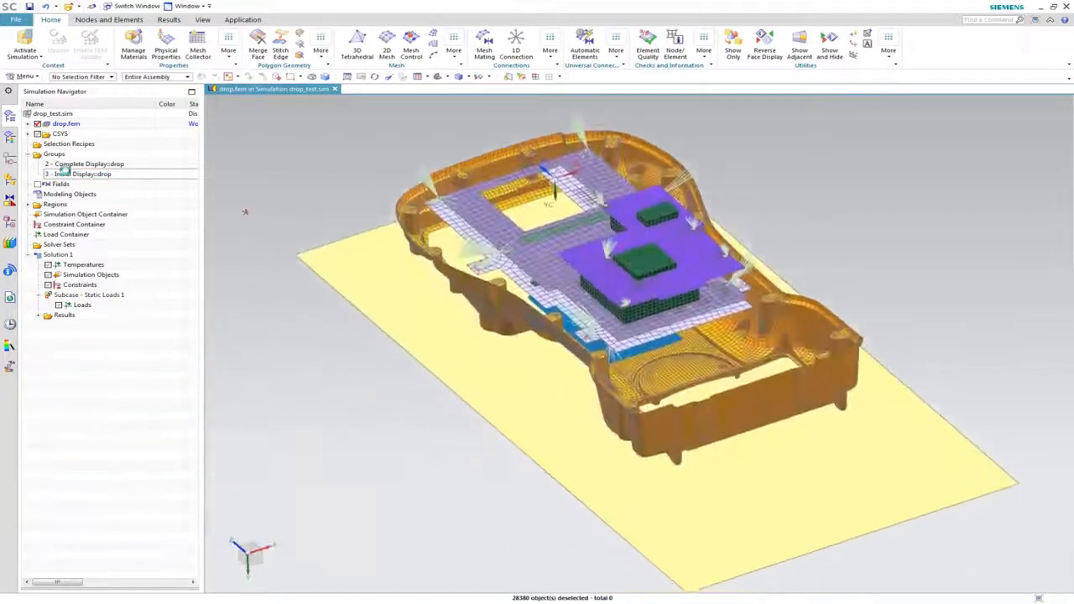
Inspect meshes for the PCBs, Floor, Components and Connector properties, then name a new PSHELL property Casing
left_click(165, 42)
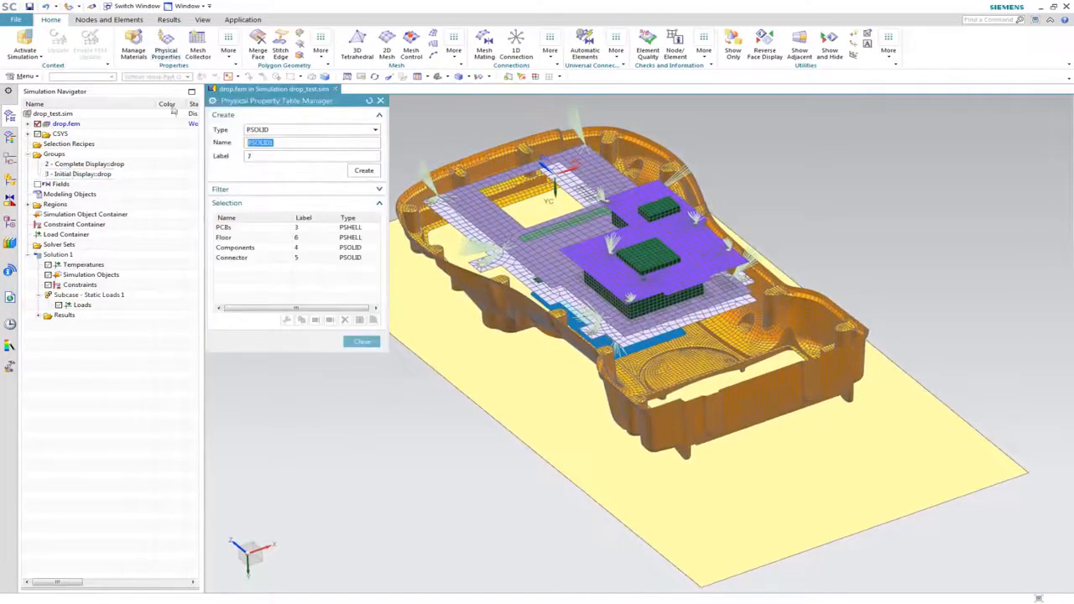
left_click(224, 228)
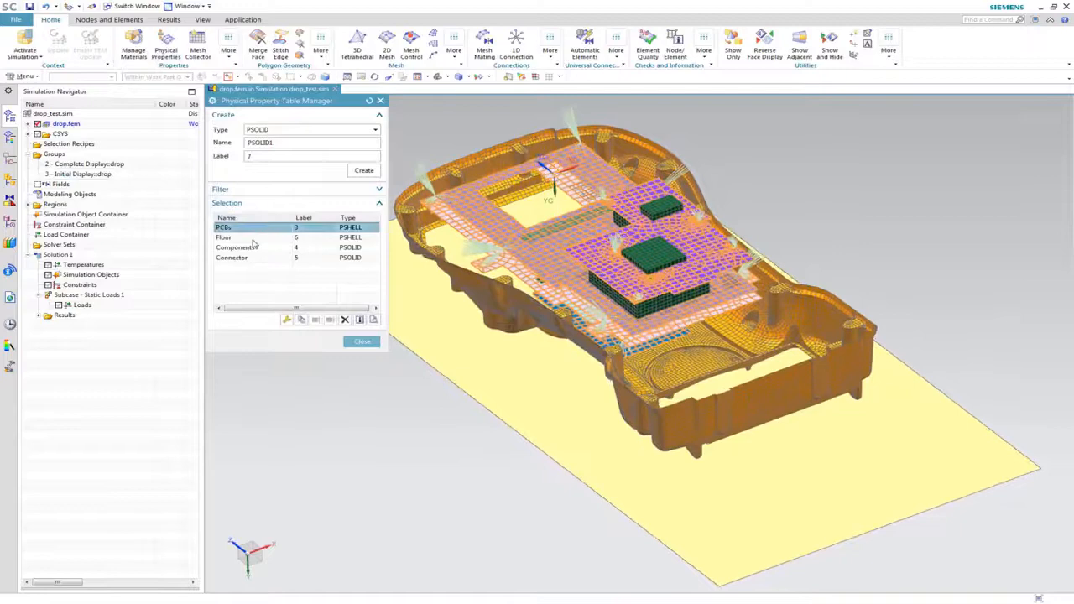
left_click(243, 237)
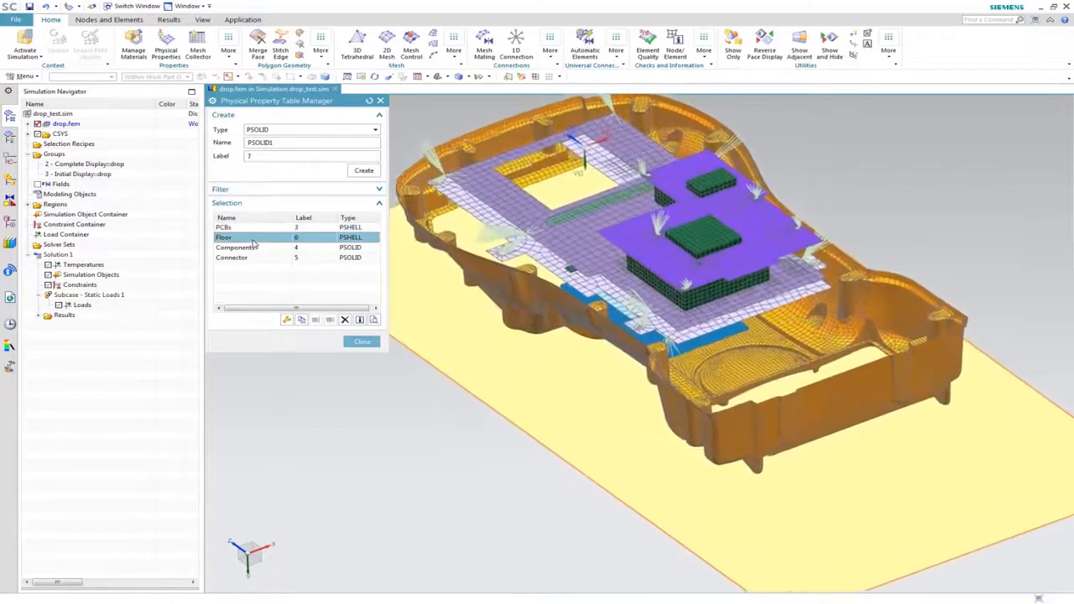
left_click(243, 246)
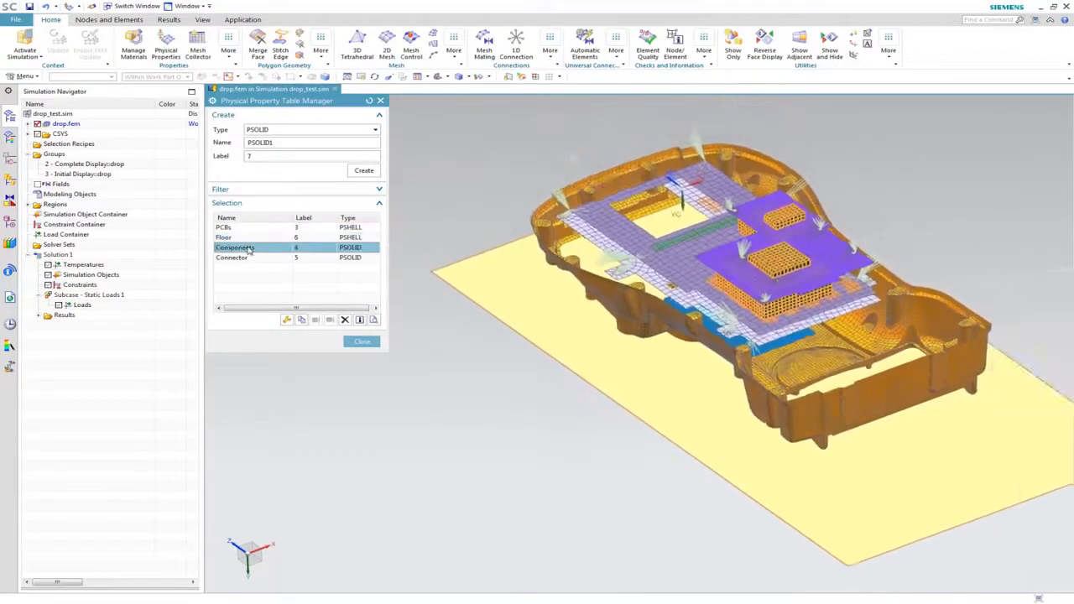
left_click(235, 258)
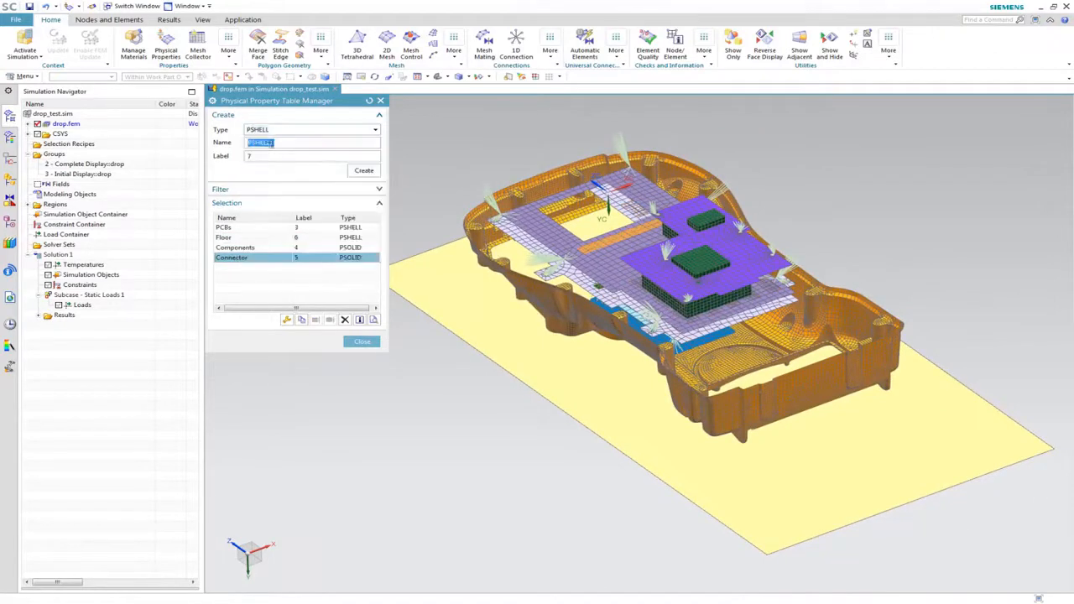
type("Casing")
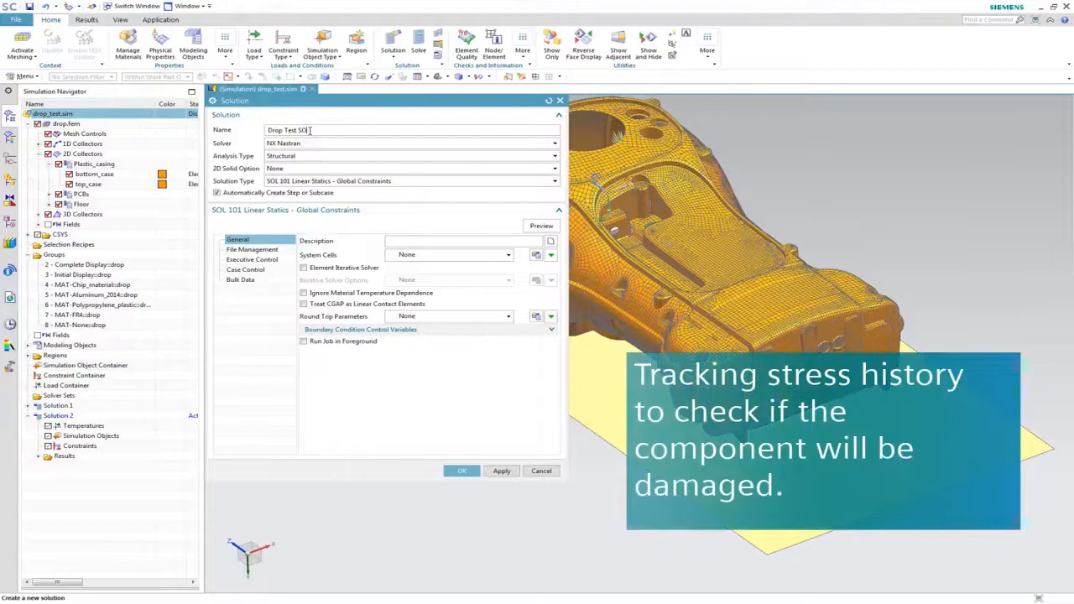
Create Drop Test SOL 402 as a SOL 402 multi-step nonlinear kinematics solution with large strains
type("402")
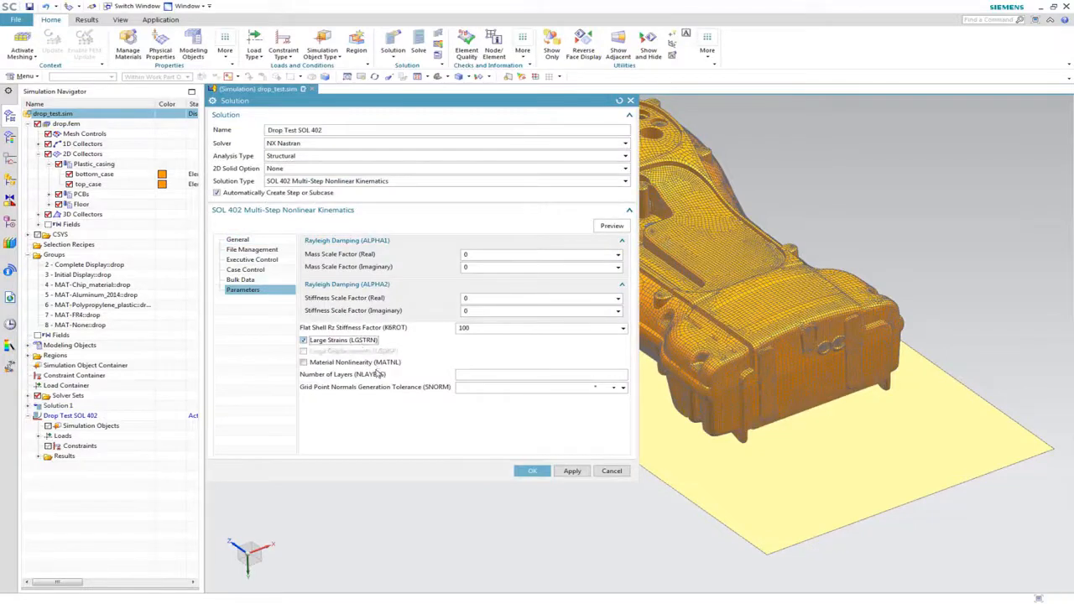
left_click(283, 42)
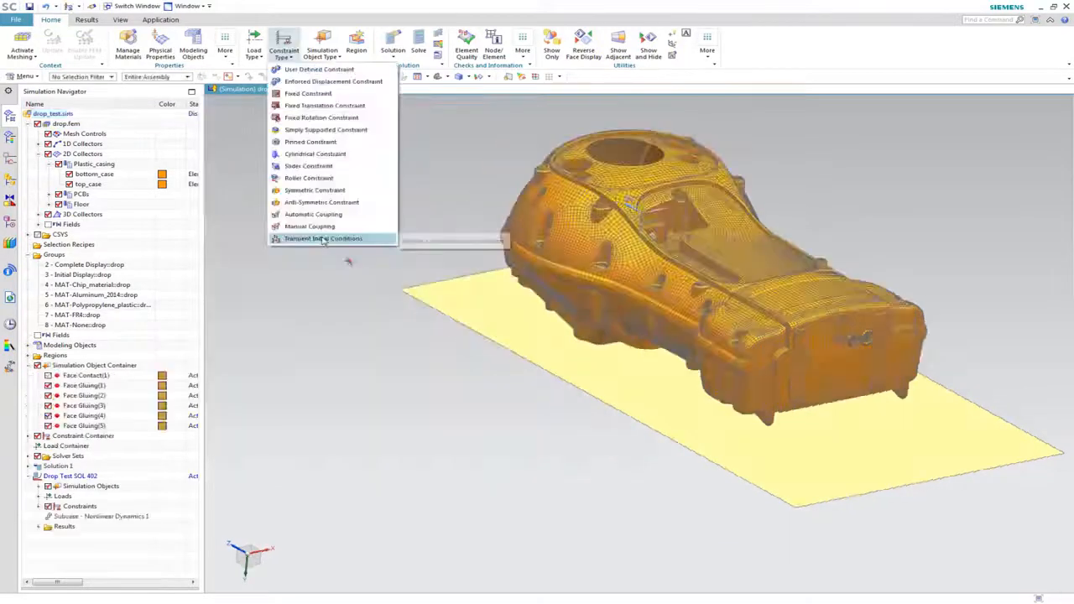
Add an Impact Velocity initial condition on the polypropylene group with DOF3 velocity 4427
left_click(323, 238)
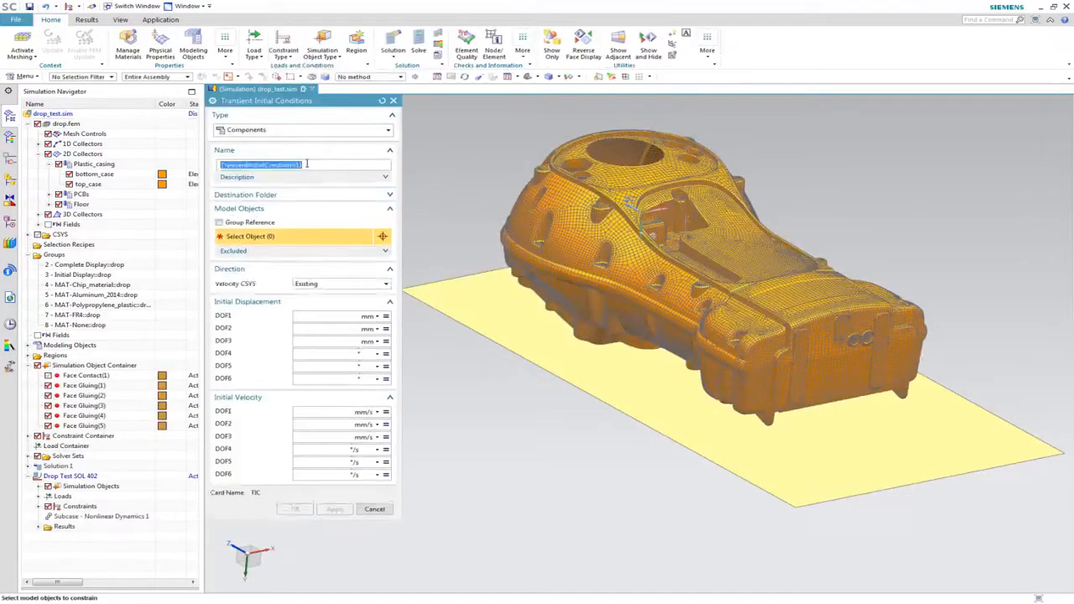
type("Impact V")
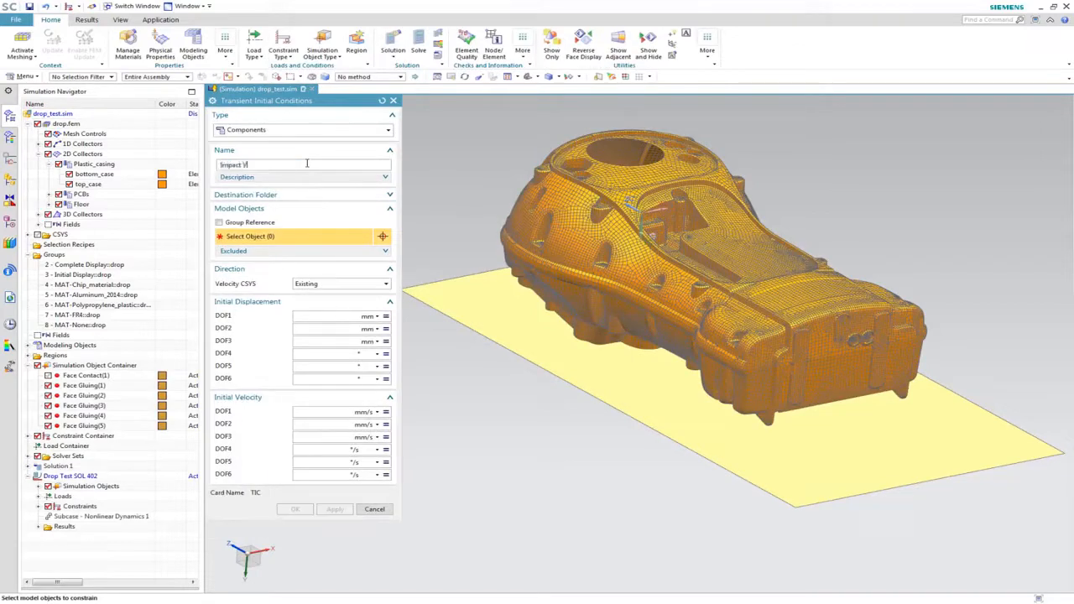
type("elocity")
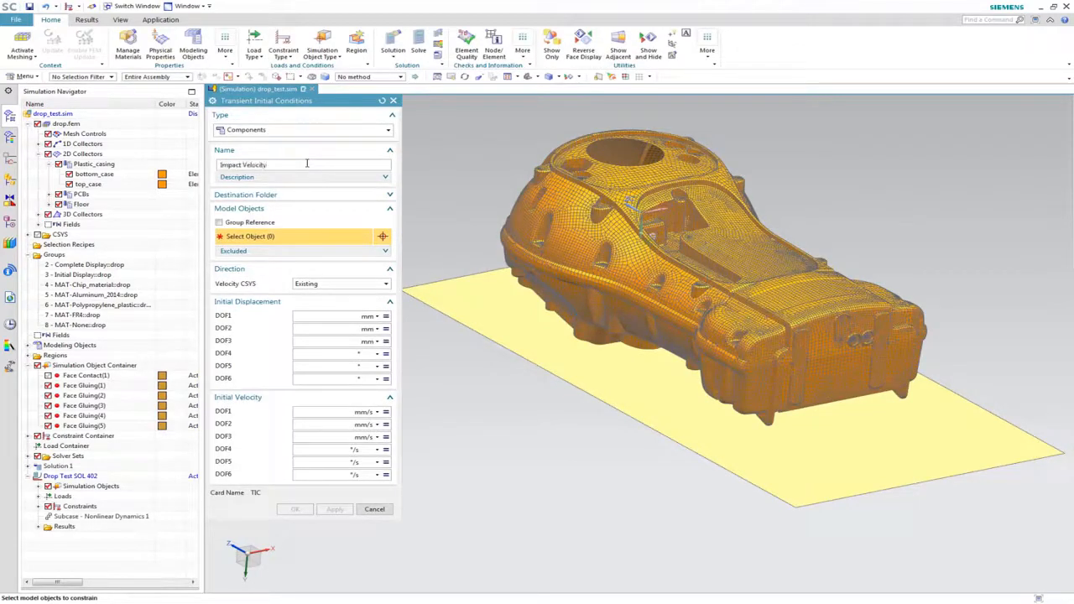
left_click(219, 222)
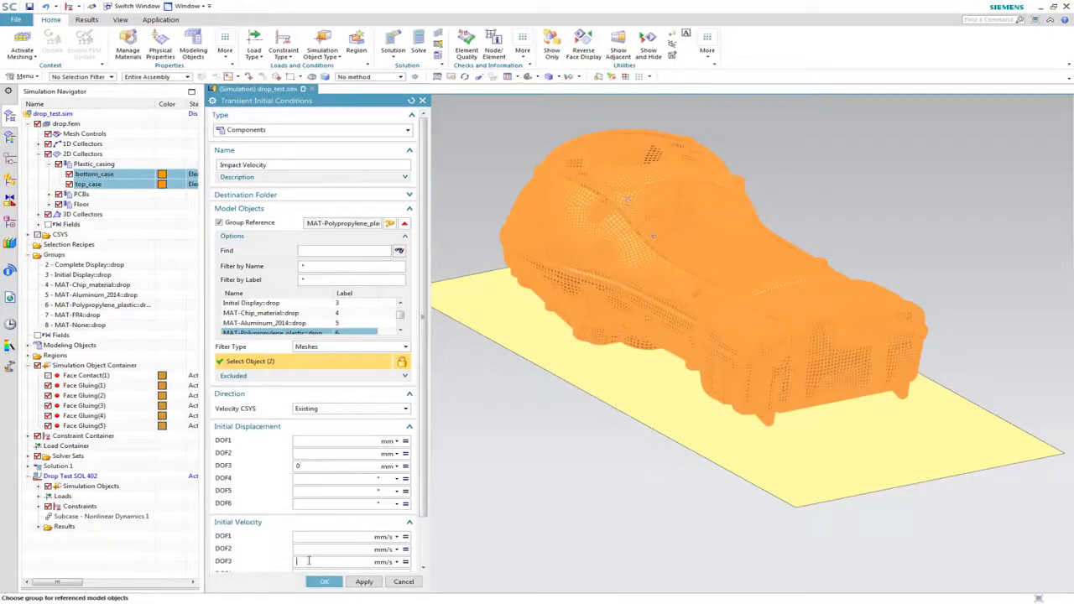
type("4427")
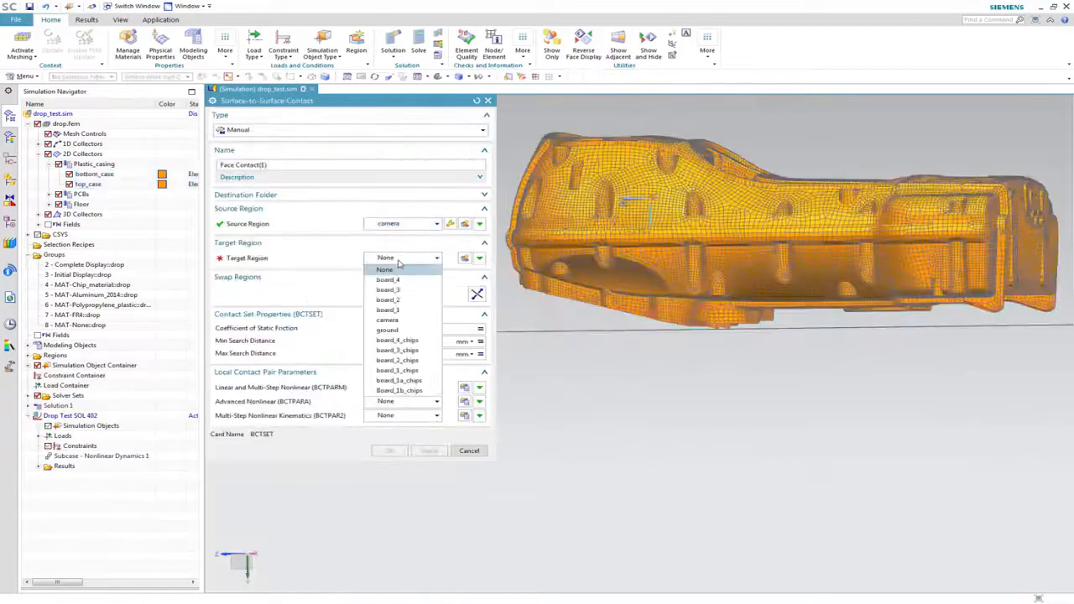
Confirm the ground region is rigid and create a manual surface-to-surface contact from camera to ground
left_click(387, 330)
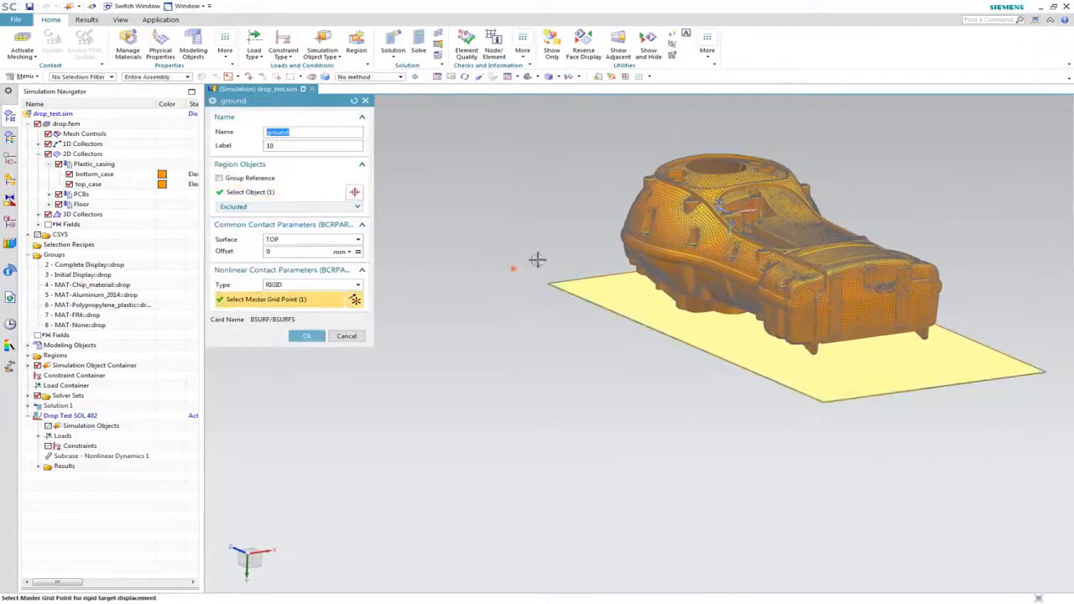
left_click(307, 336)
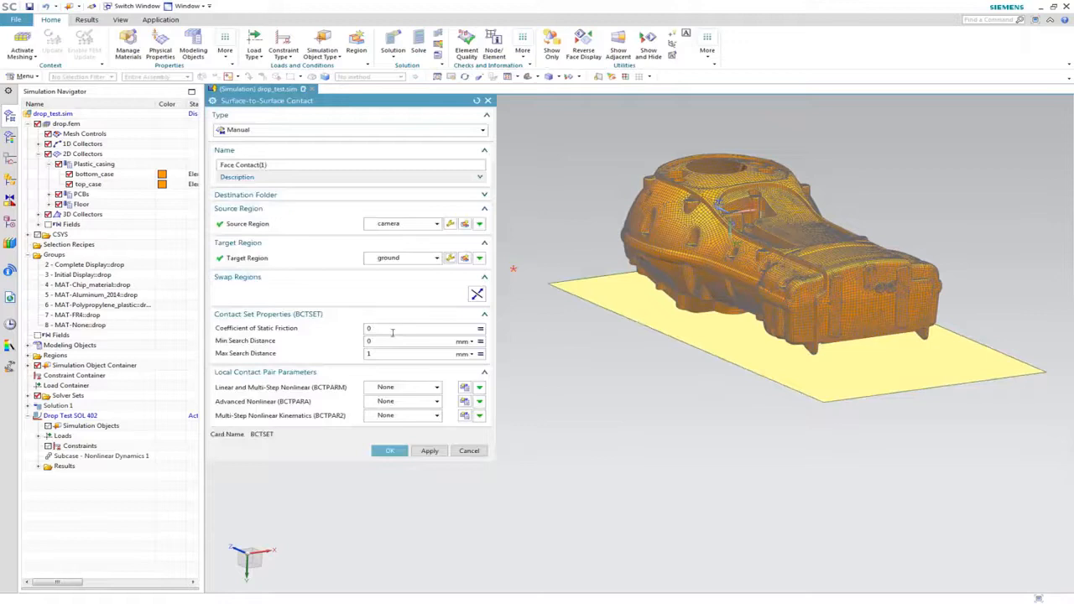
left_click(322, 46)
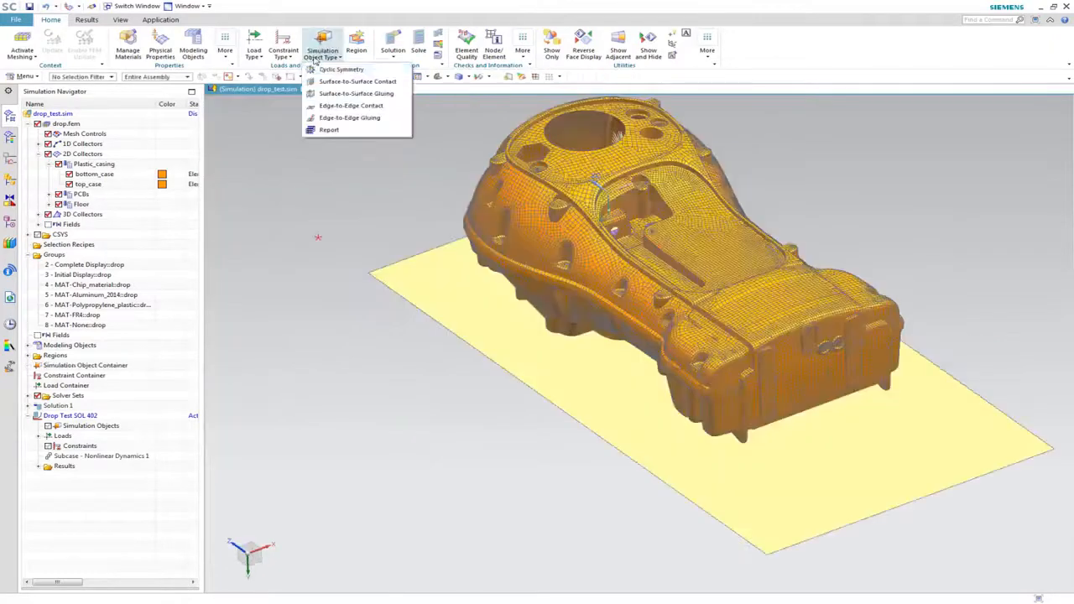
left_click(357, 80)
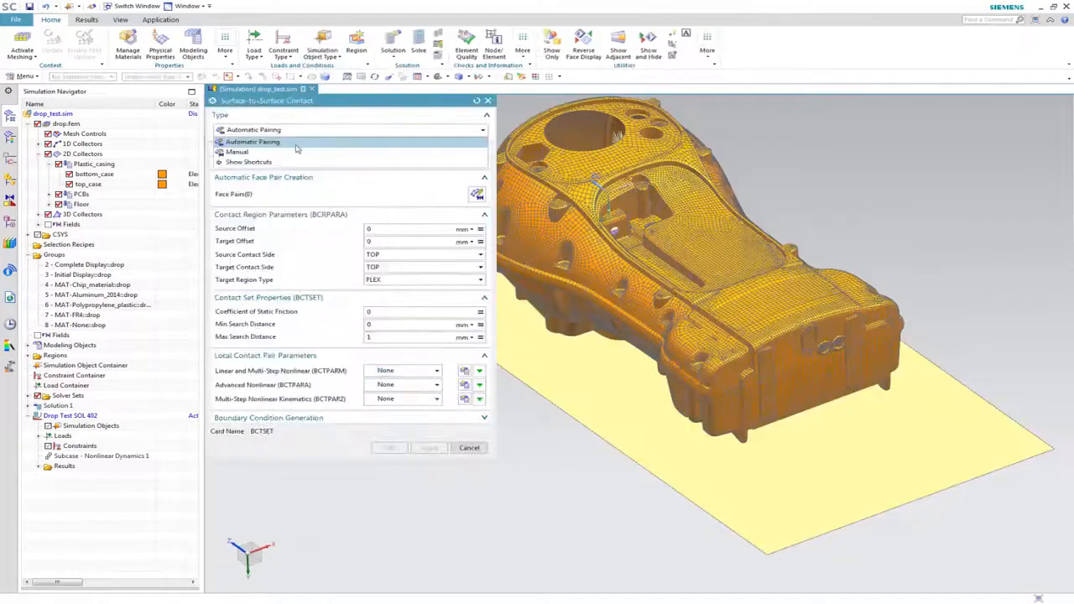
left_click(237, 152)
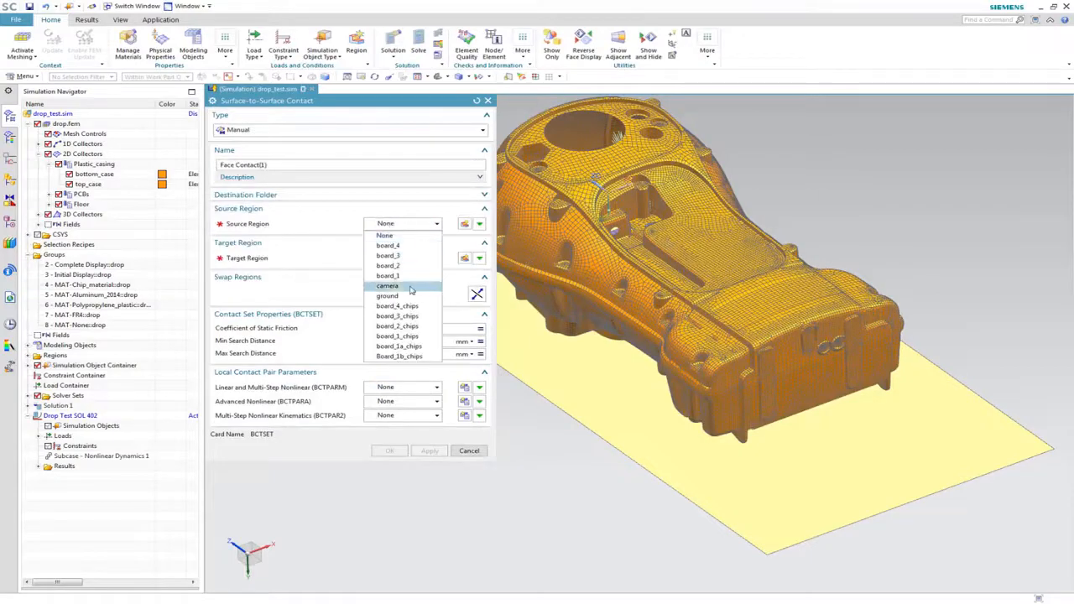
left_click(387, 285)
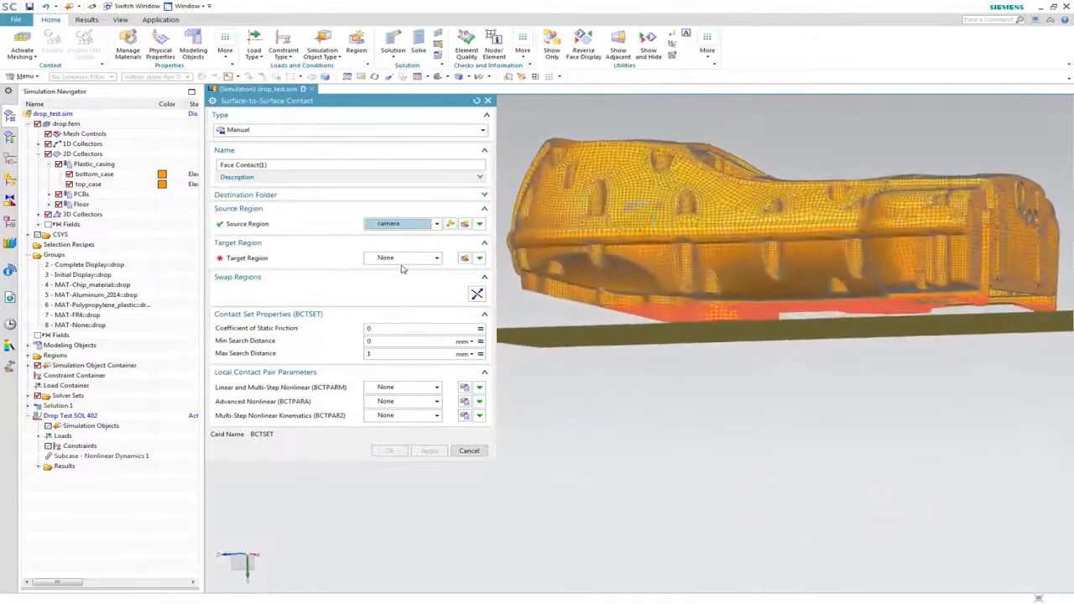
left_click(434, 257)
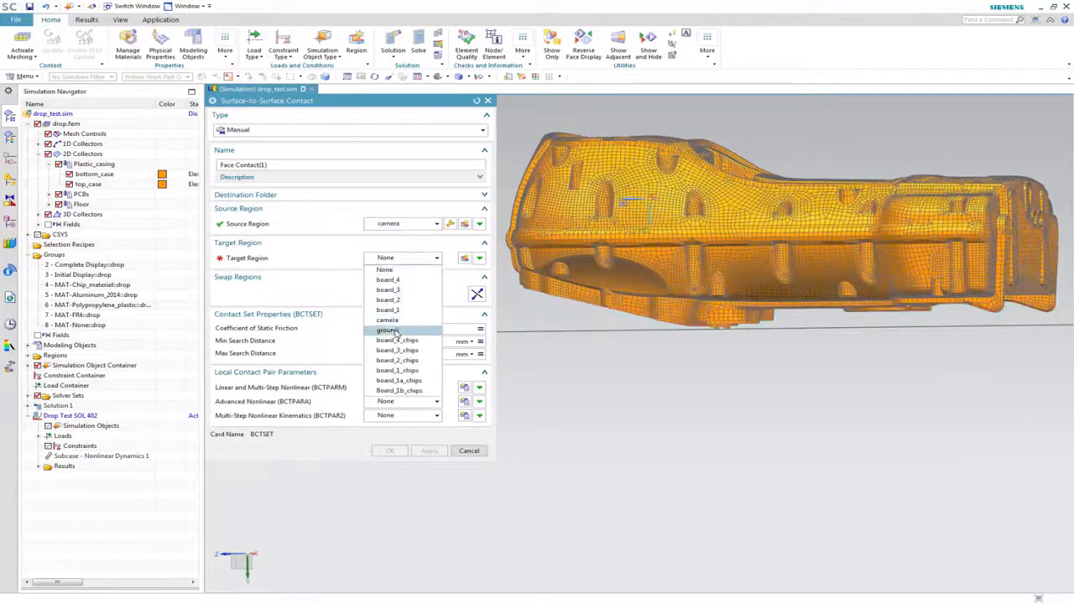
left_click(387, 330)
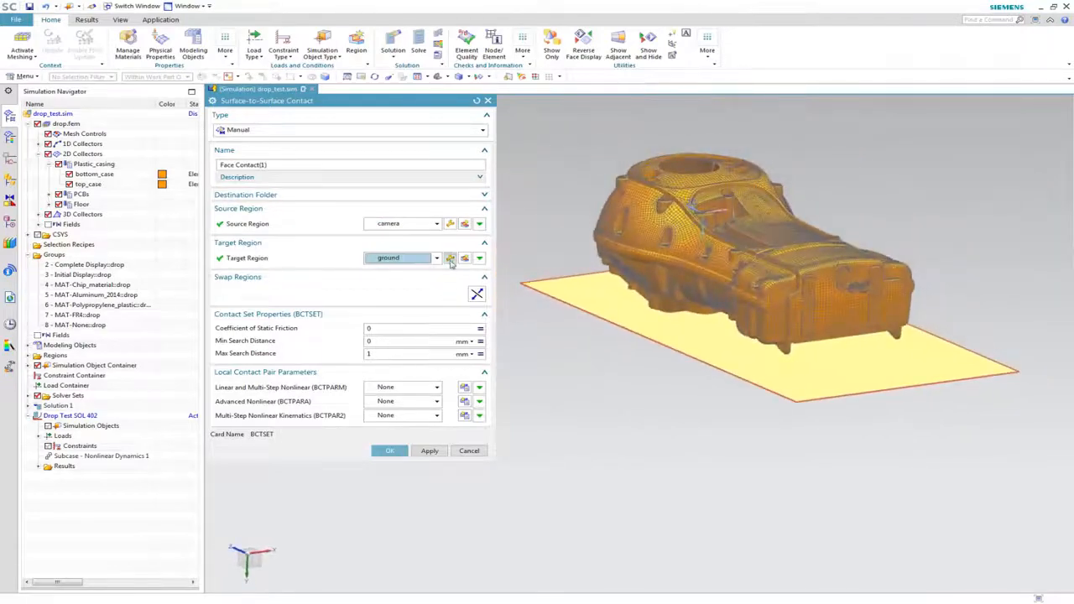
left_click(450, 257)
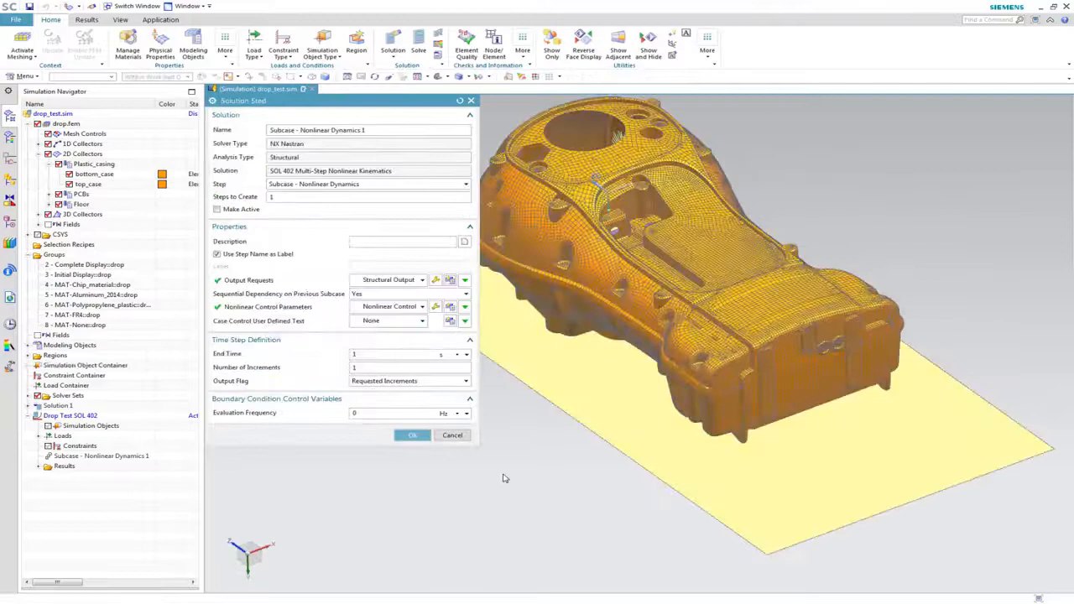
Replace the subcase's nonlinear control parameters, using Generalized Alpha integration and entering the automatic time stepping first step
left_click(389, 306)
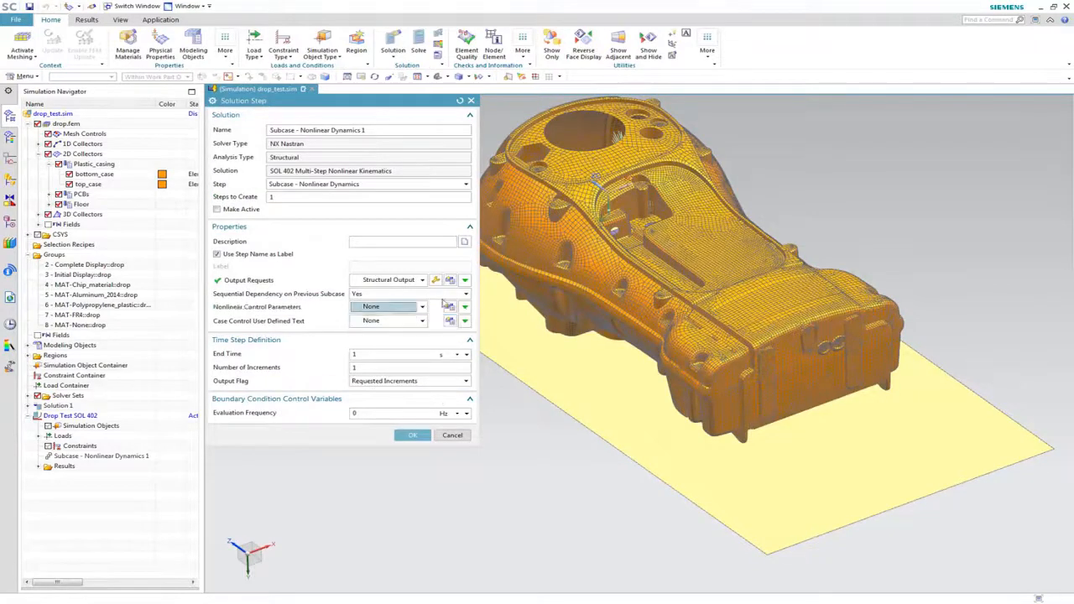
left_click(451, 306)
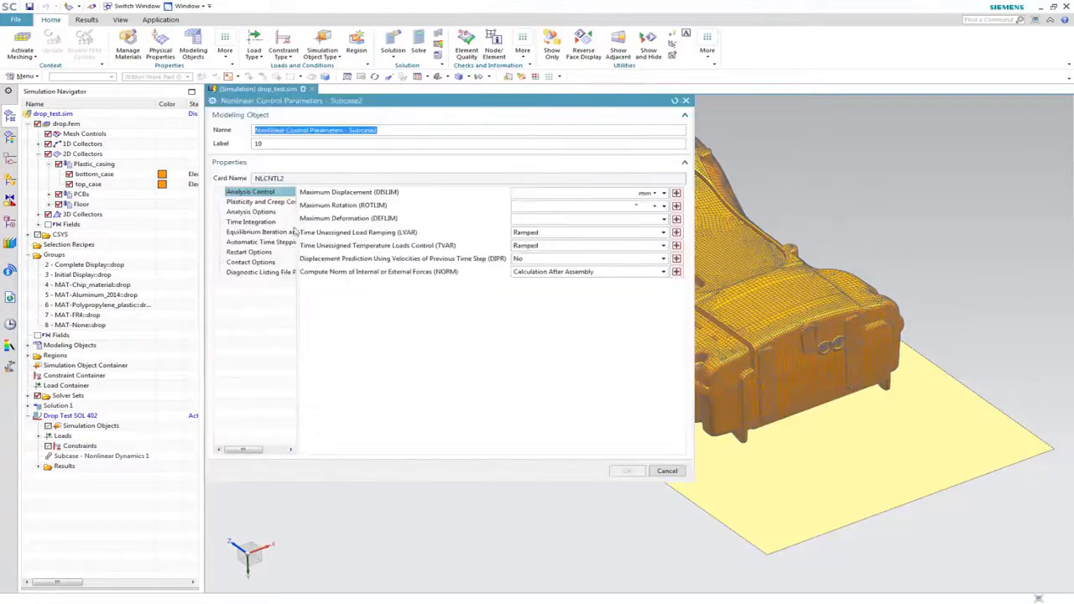
left_click(251, 221)
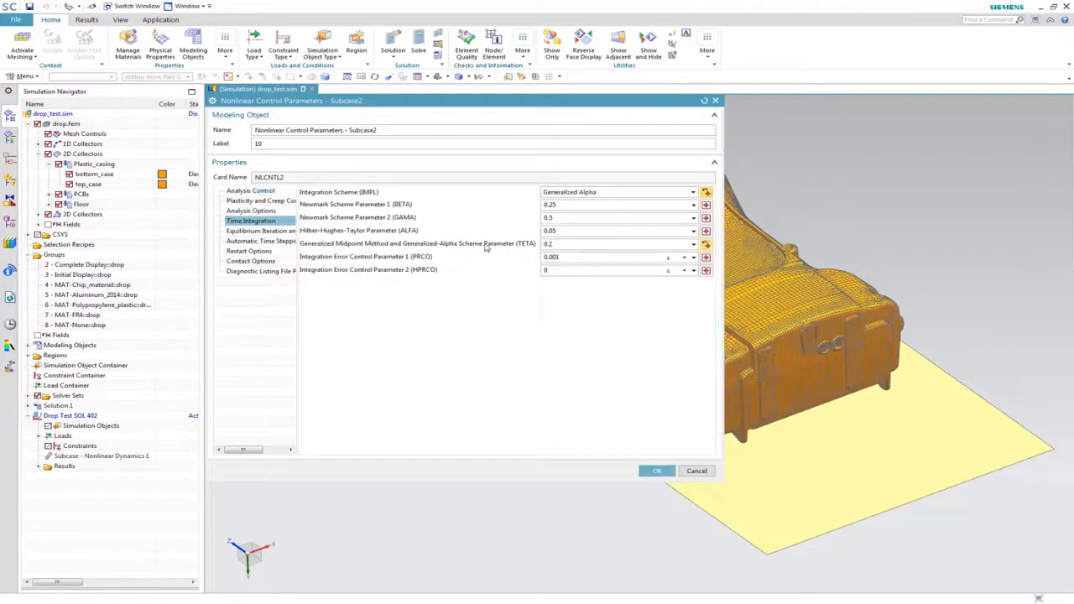
left_click(260, 231)
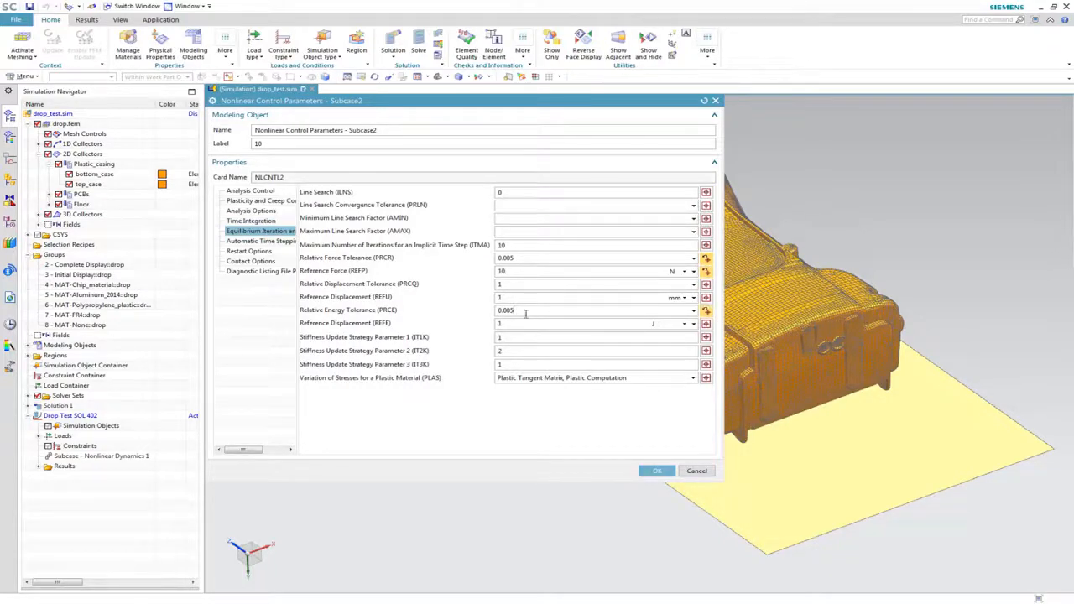
left_click(261, 241)
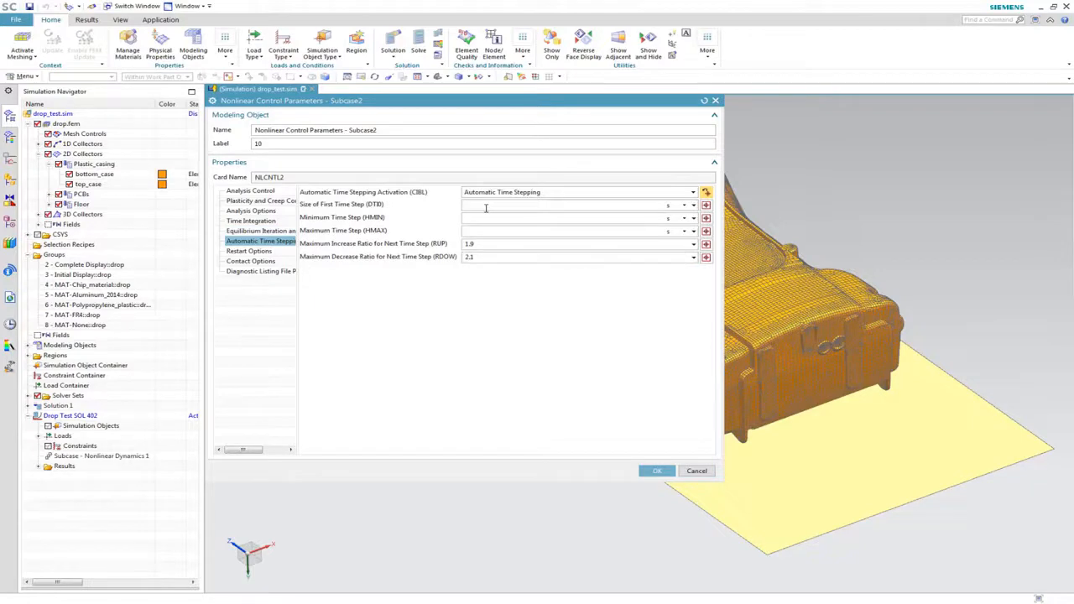
type("5d")
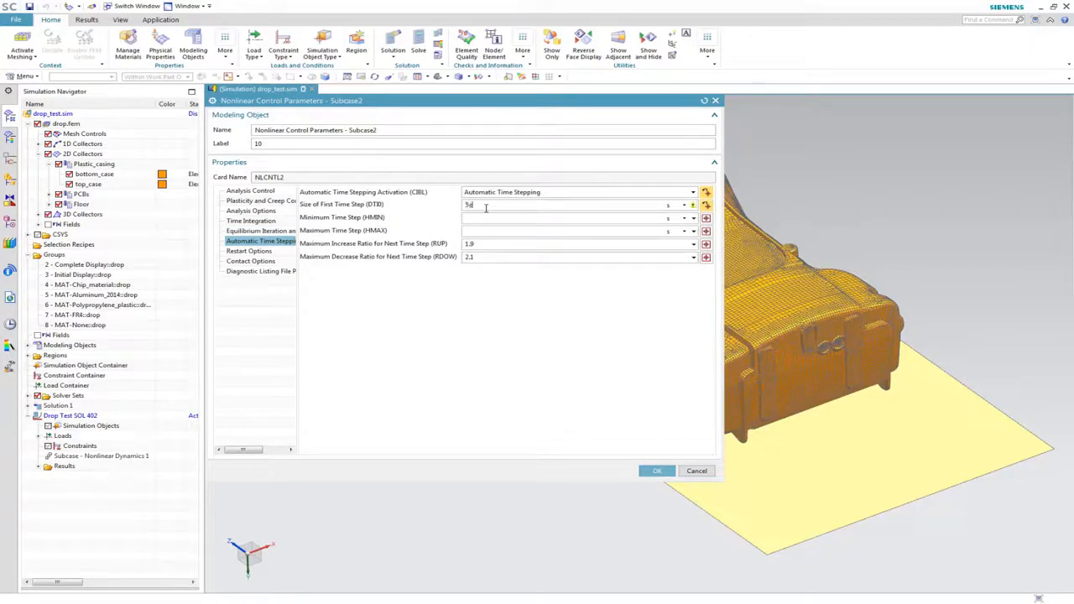